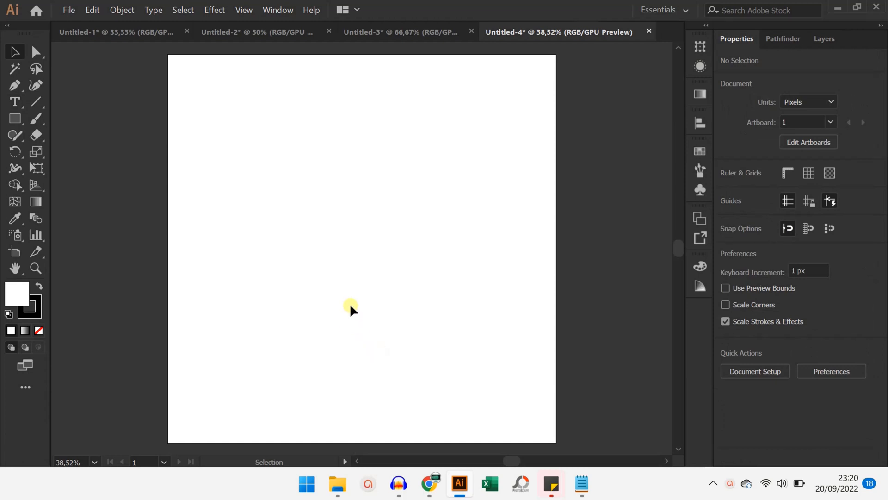
pyautogui.moveTo(321, 285)
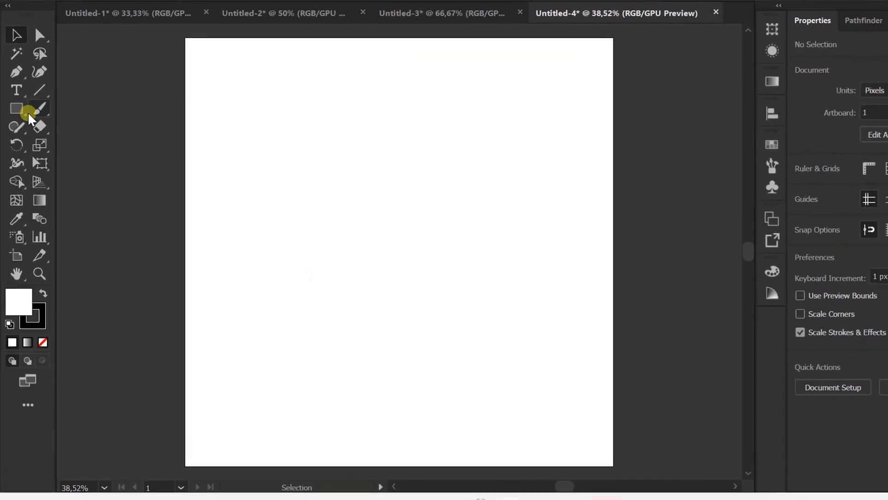
# Draw a rectangle covering the whole artboard.
pyautogui.click(17, 107)
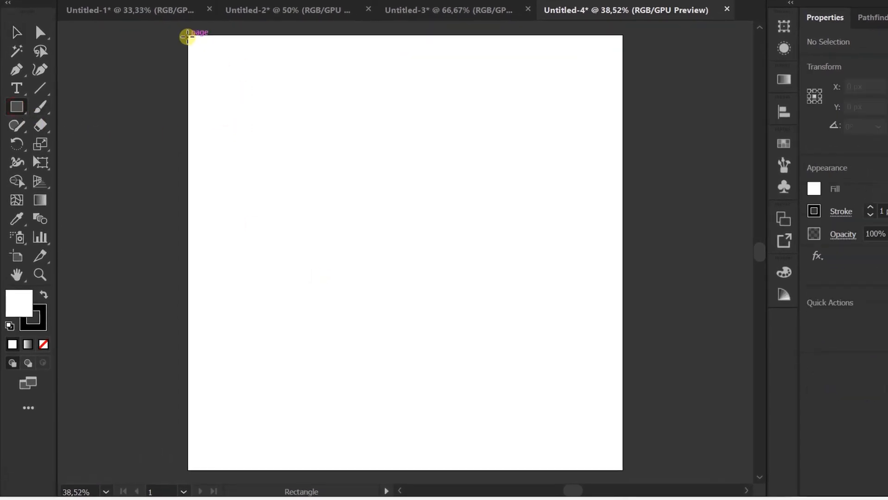
pyautogui.moveTo(188, 37); pyautogui.dragTo(263, 153)
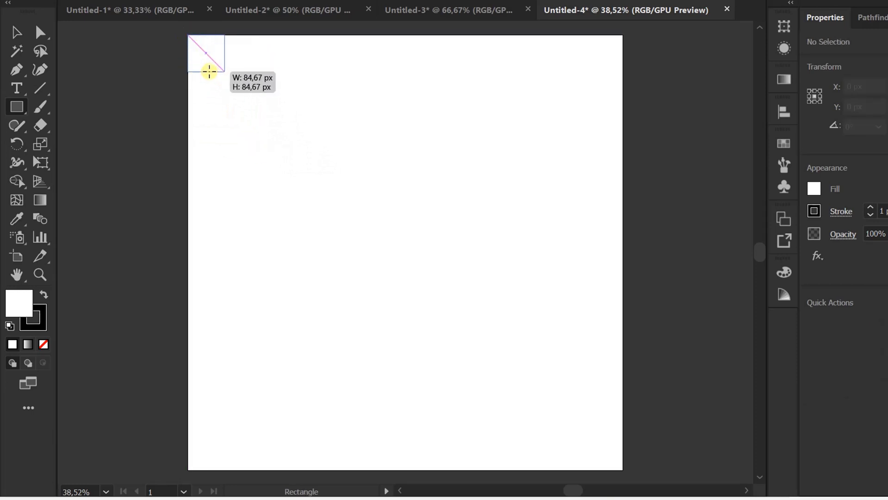
pyautogui.moveTo(209, 73); pyautogui.dragTo(621, 469)
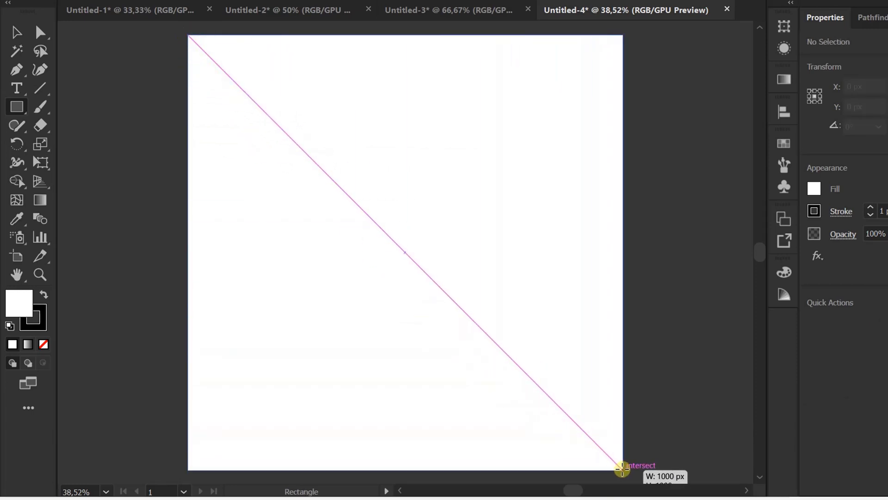
pyautogui.moveTo(189, 41); pyautogui.dragTo(621, 469)
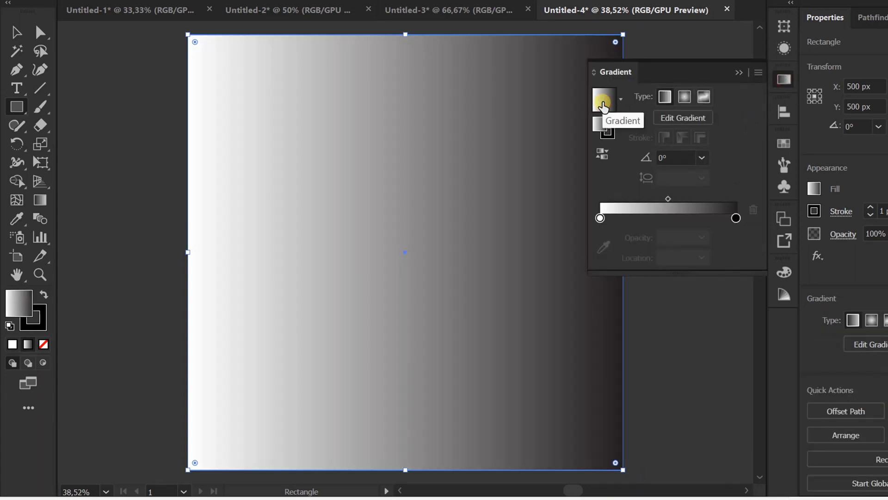
# Fill the rectangle with a dark grey radial gradient and adjust its midpoint.
pyautogui.click(684, 97)
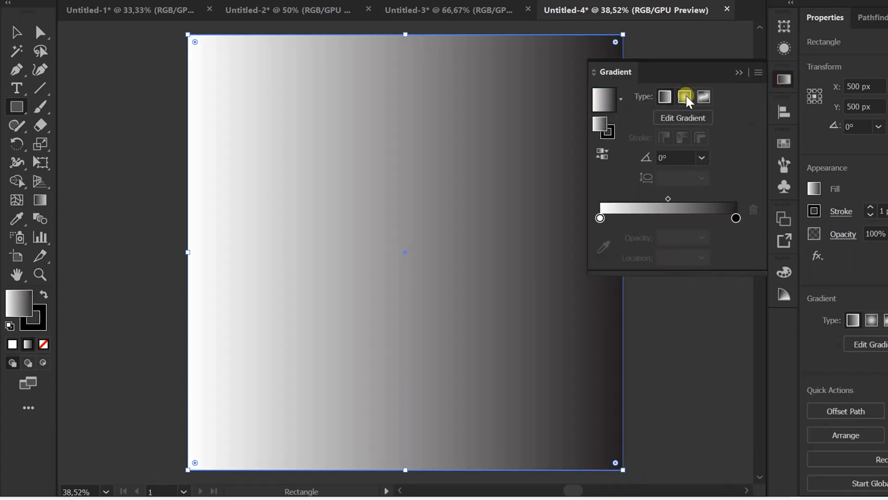
pyautogui.click(684, 96)
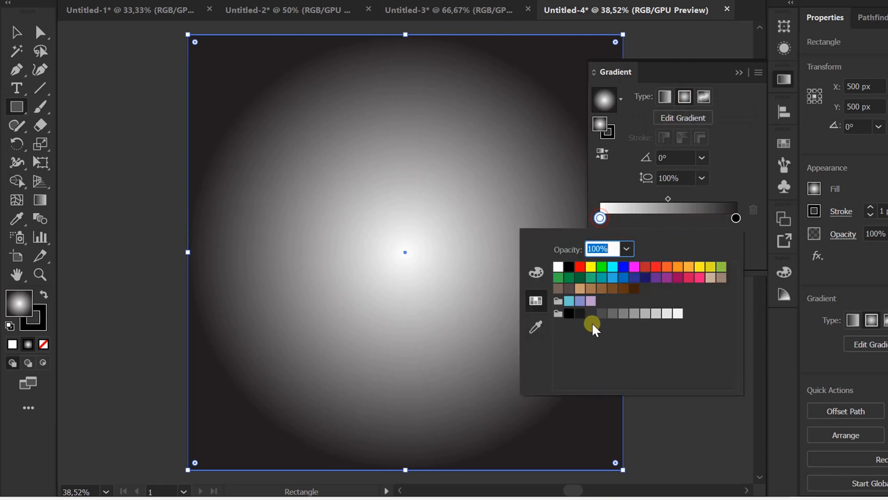
pyautogui.click(597, 316)
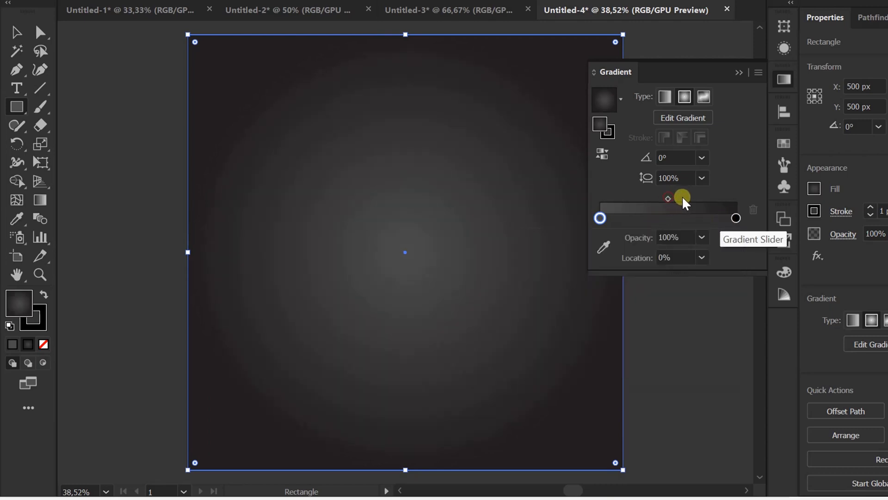
pyautogui.moveTo(682, 198); pyautogui.dragTo(677, 198)
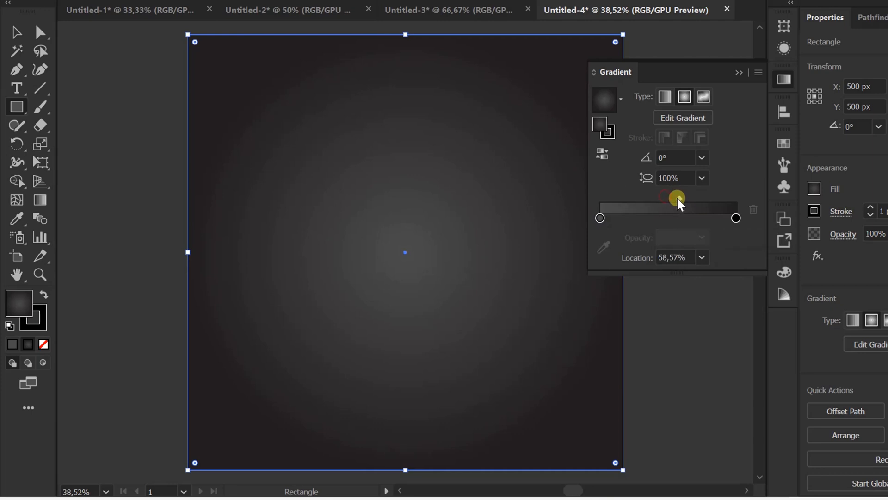
pyautogui.moveTo(676, 198); pyautogui.dragTo(682, 198)
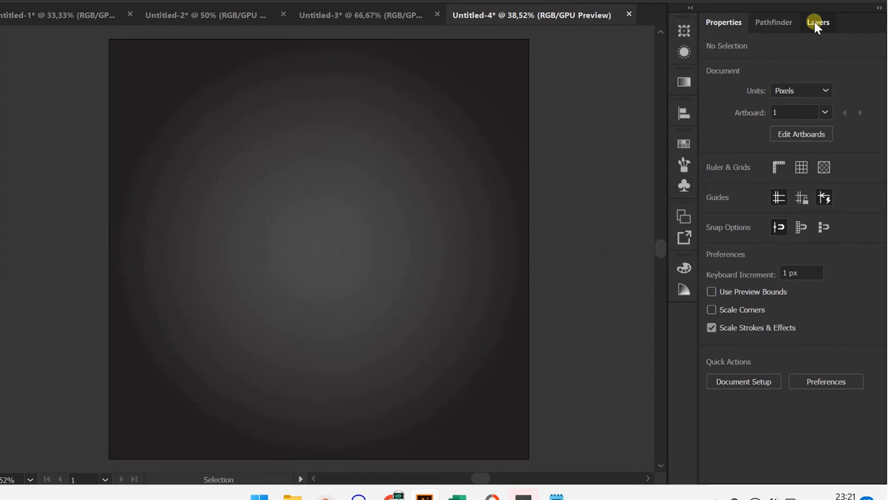
# Type 'fold' on the background and align it to the artboard centre.
pyautogui.click(817, 22)
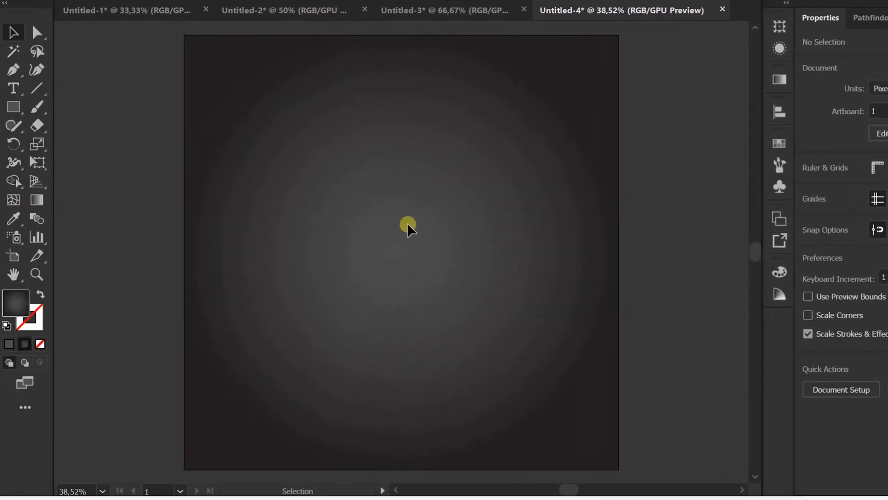
pyautogui.click(13, 88)
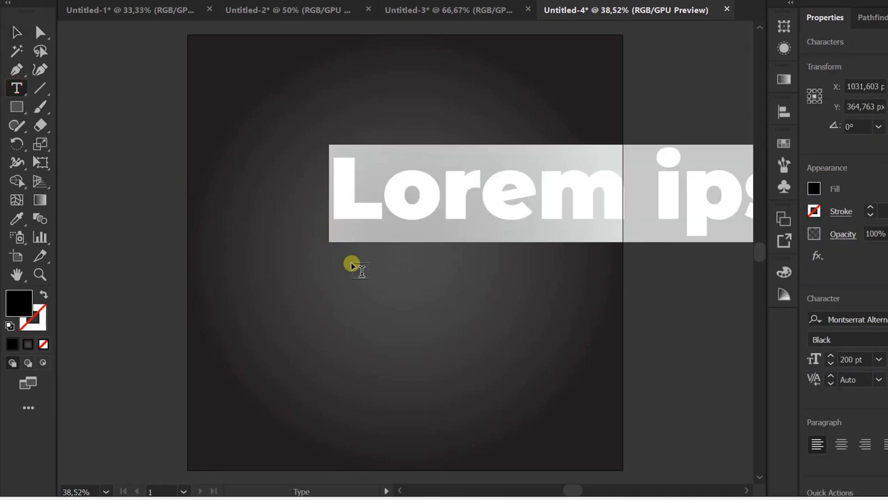
pyautogui.write('fold')
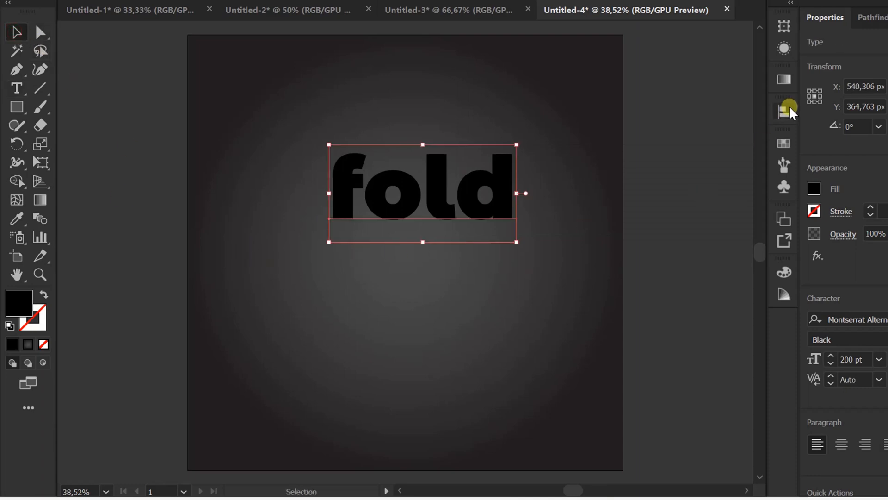
pyautogui.click(724, 146)
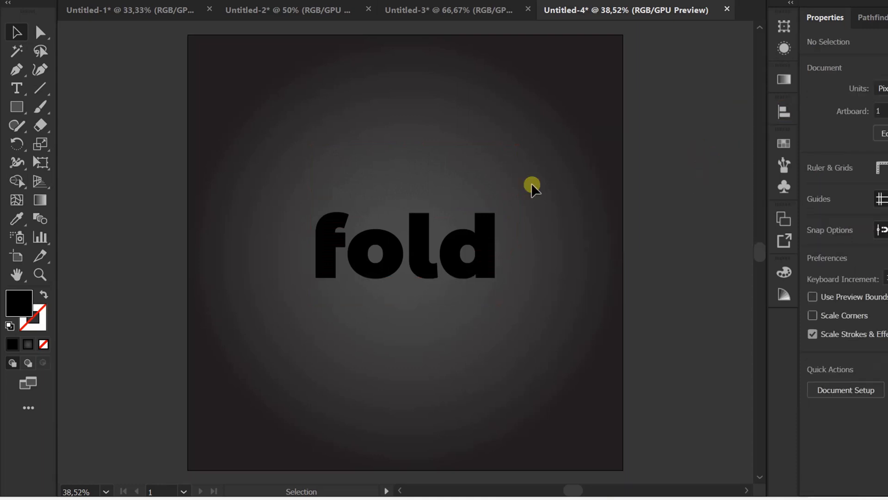
# Create outlines from 'fold', set the fill to None and apply a visible stroke.
pyautogui.rightClick(386, 247)
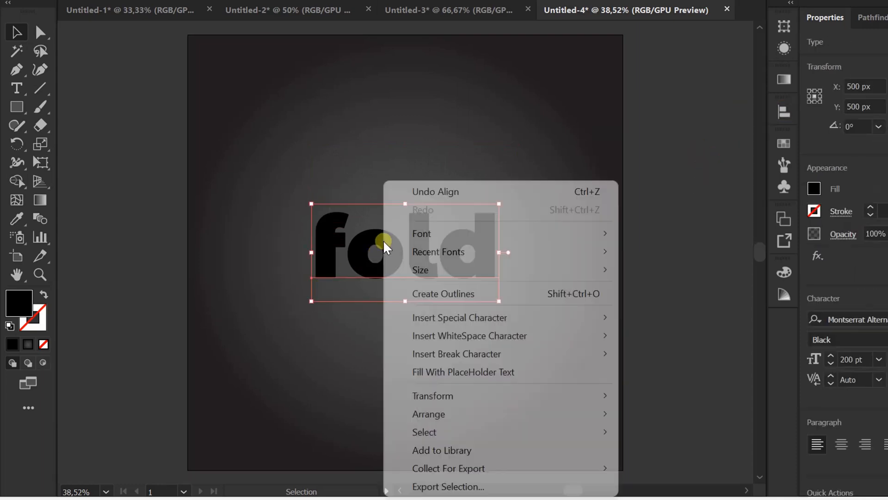
pyautogui.click(444, 293)
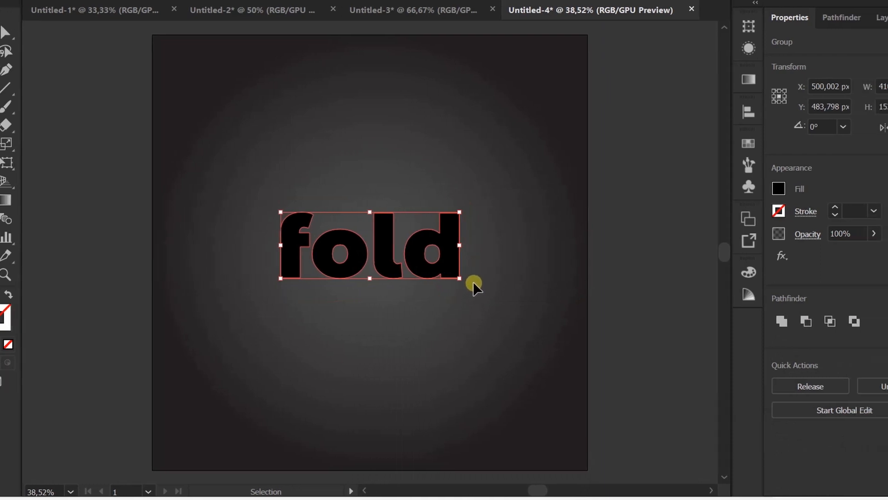
pyautogui.click(778, 188)
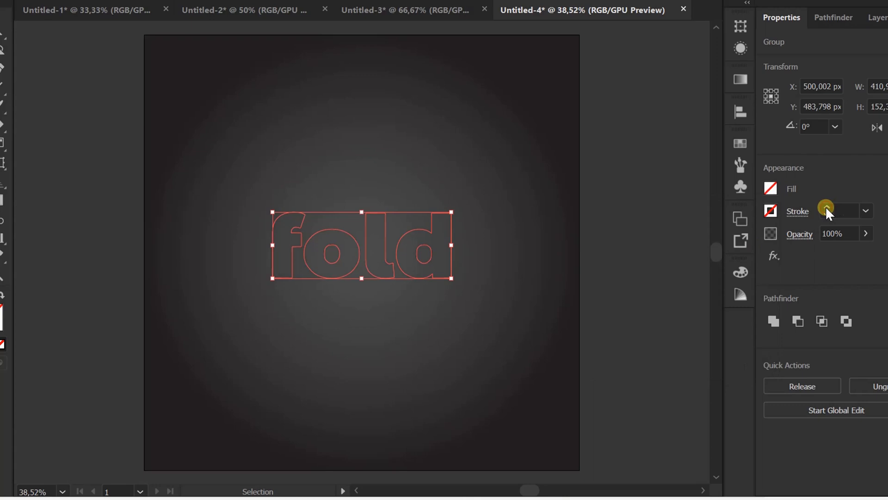
pyautogui.click(769, 211)
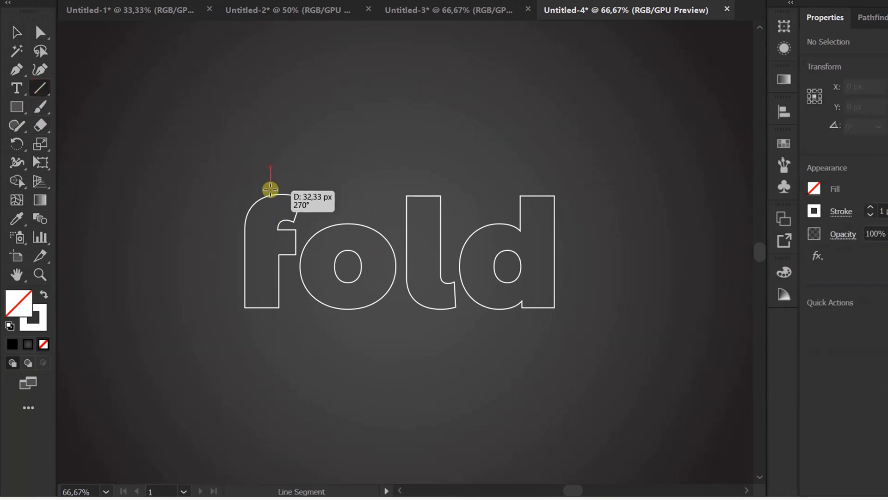
# Draw a vertical line through f and place copies across o, l and d.
pyautogui.moveTo(270, 189); pyautogui.dragTo(270, 345)
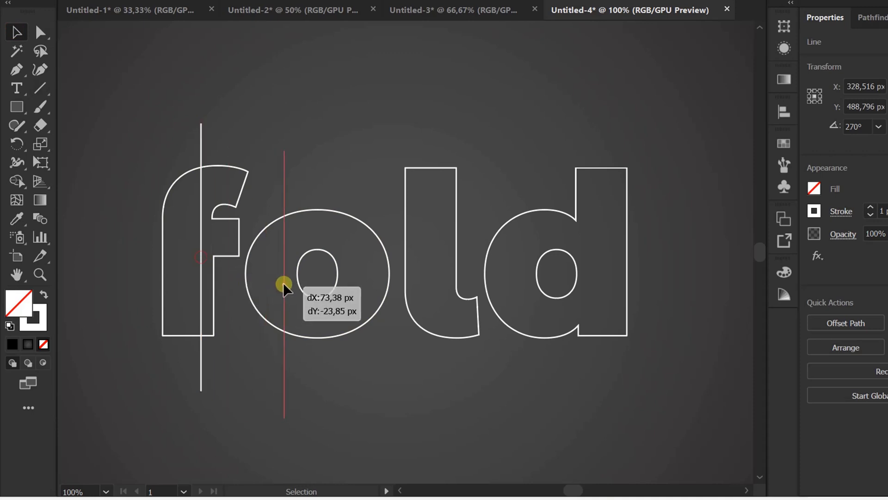
pyautogui.moveTo(283, 283); pyautogui.dragTo(318, 272)
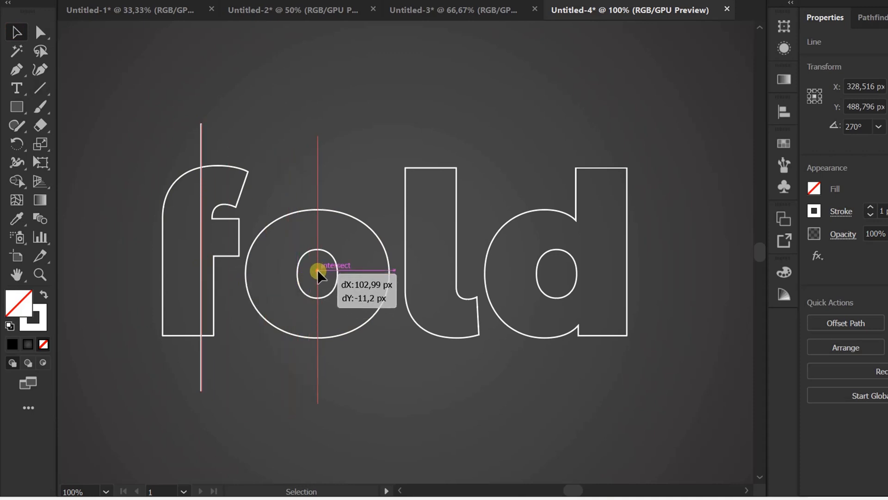
pyautogui.moveTo(318, 272); pyautogui.dragTo(422, 271)
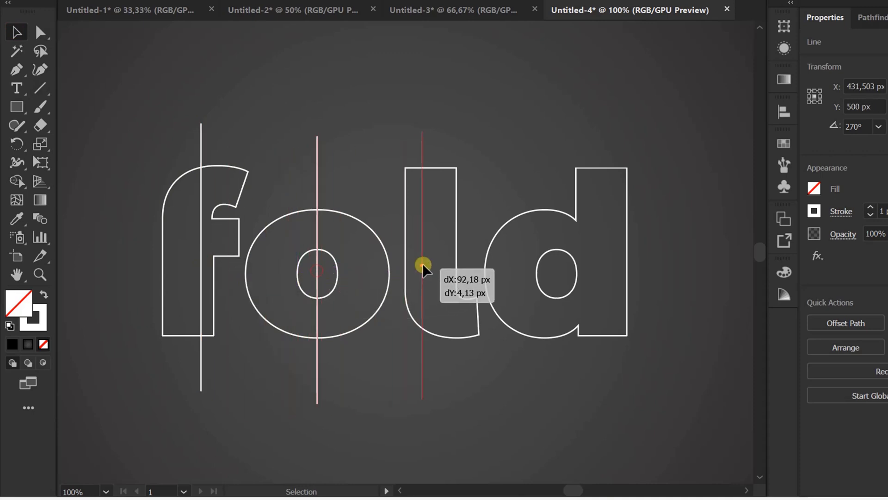
pyautogui.moveTo(421, 266); pyautogui.dragTo(444, 266)
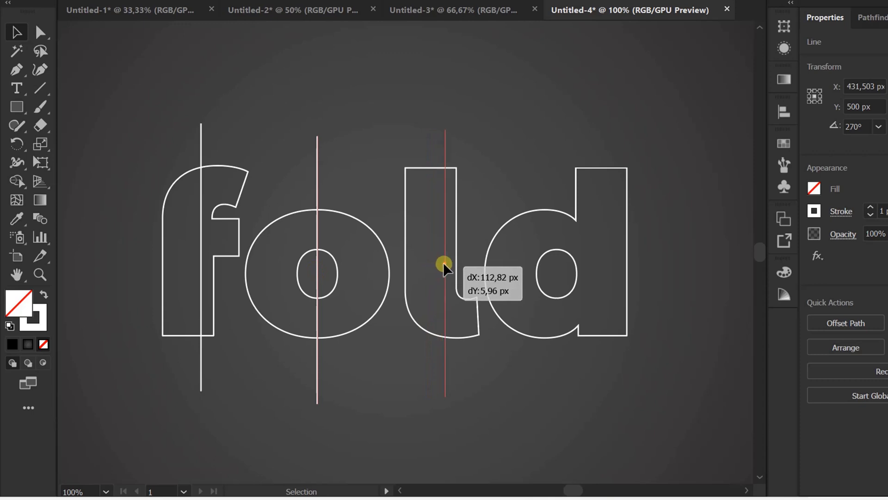
pyautogui.moveTo(445, 265); pyautogui.dragTo(476, 278)
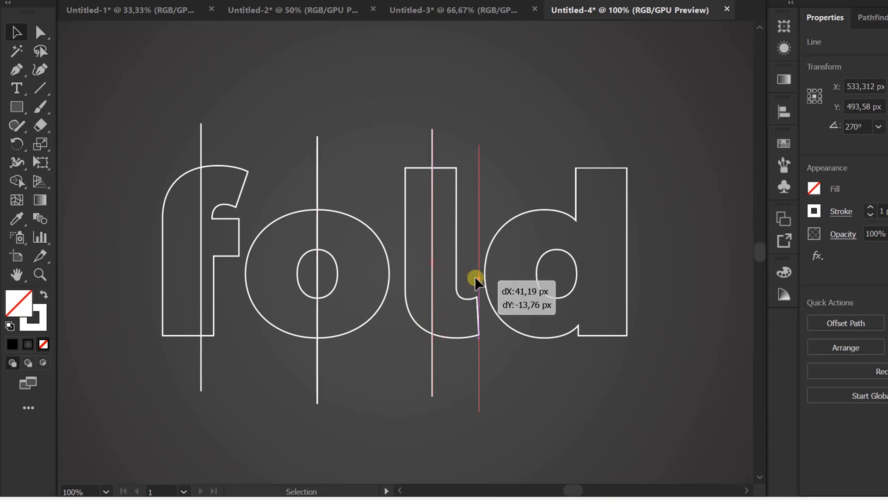
pyautogui.moveTo(475, 278); pyautogui.dragTo(586, 265)
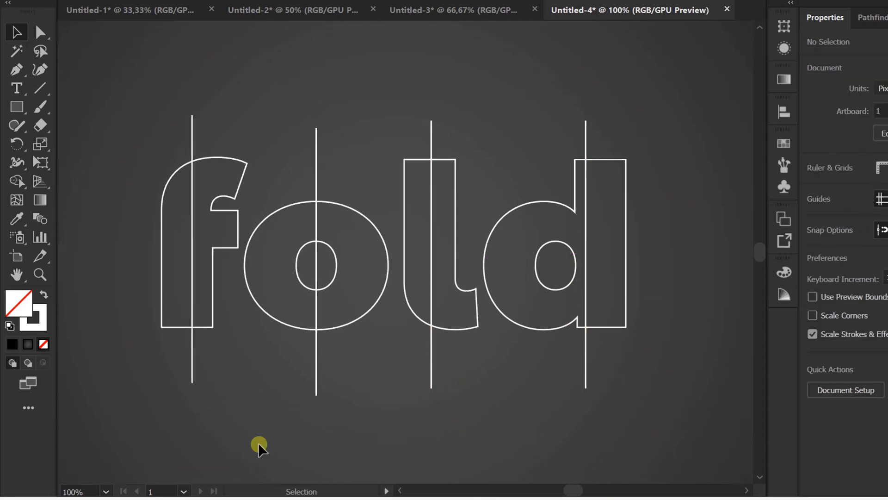
pyautogui.moveTo(643, 120)
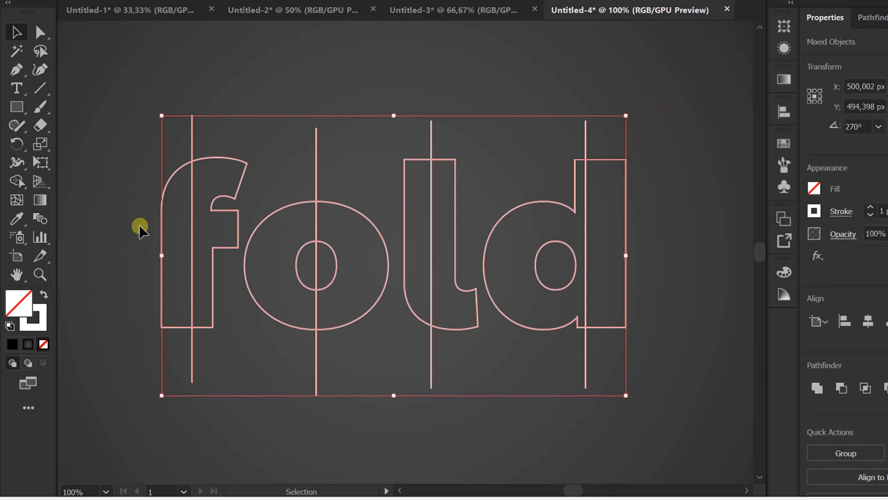
# Divide the letters along the lines with Pathfinder and ungroup the pieces.
pyautogui.click(17, 181)
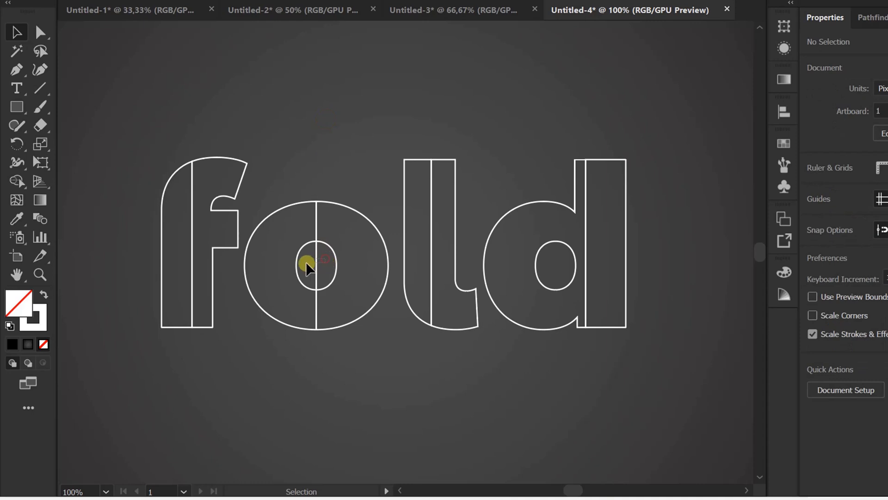
pyautogui.moveTo(646, 221)
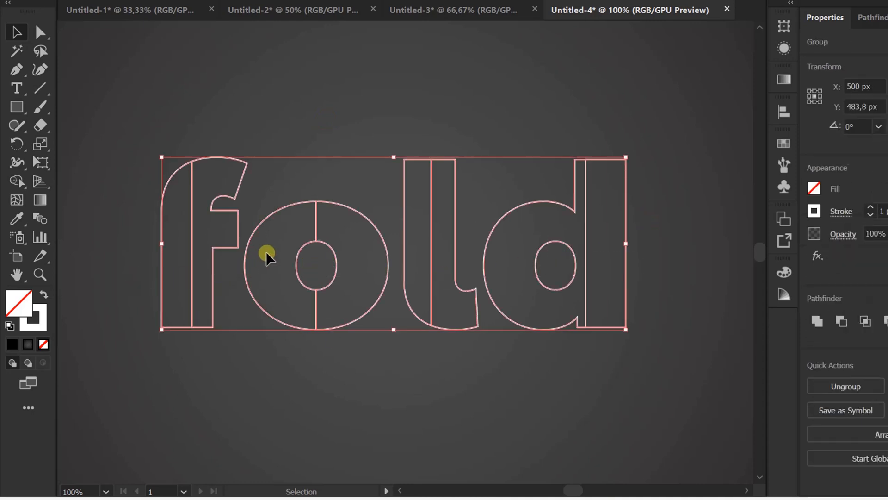
pyautogui.click(845, 386)
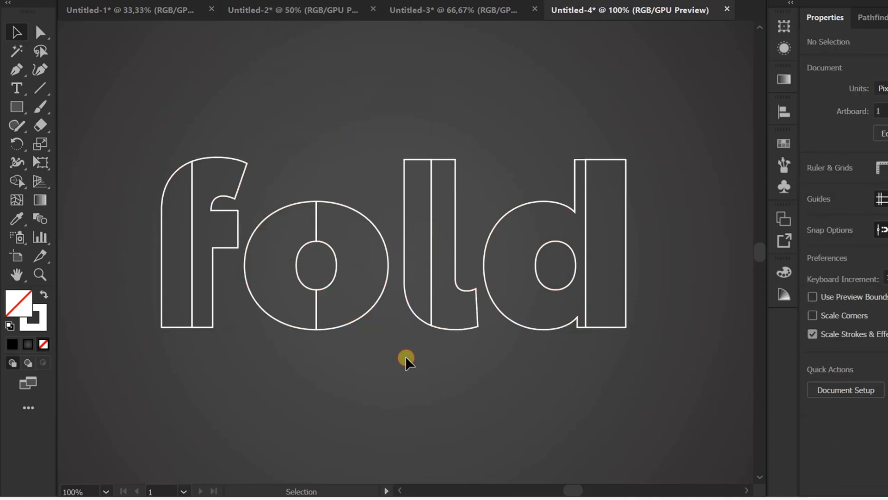
pyautogui.moveTo(176, 148)
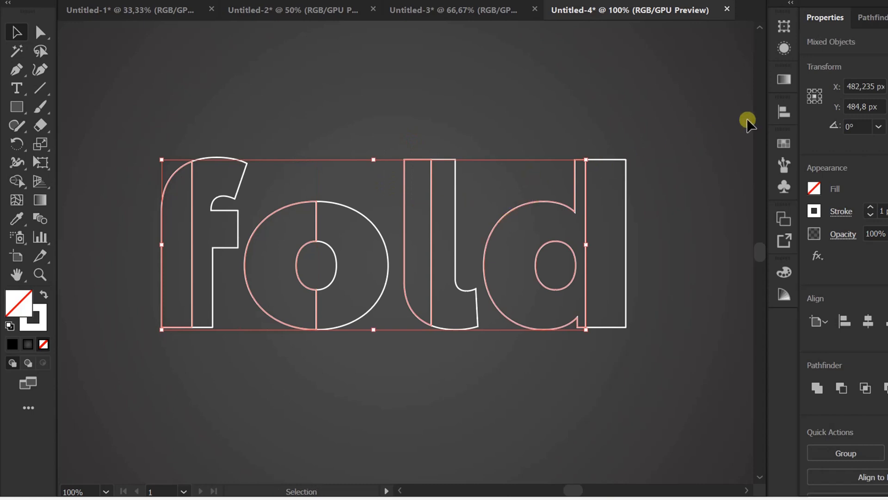
# Give the left letter halves a reversed linear gradient shading to white.
pyautogui.click(783, 79)
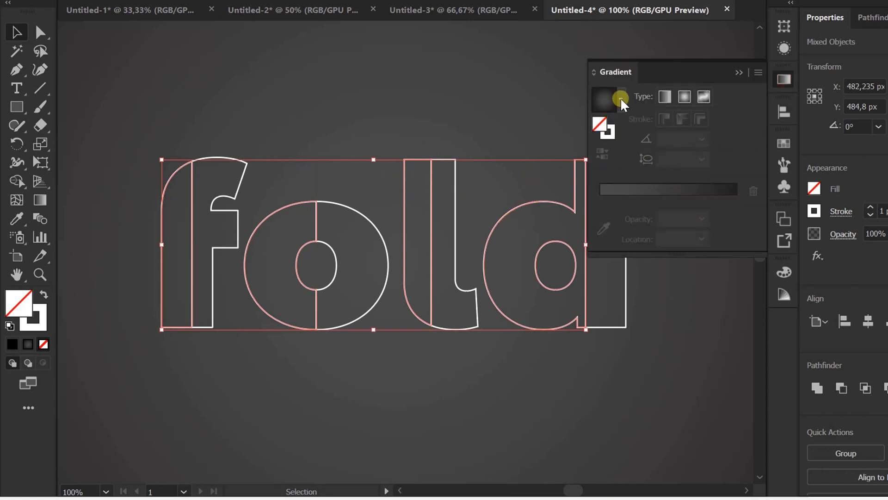
pyautogui.click(620, 98)
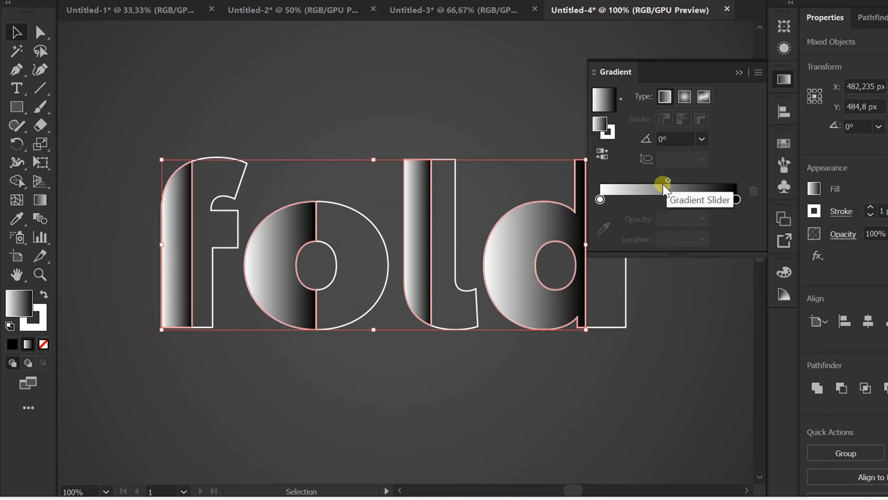
pyautogui.moveTo(665, 199); pyautogui.dragTo(736, 199)
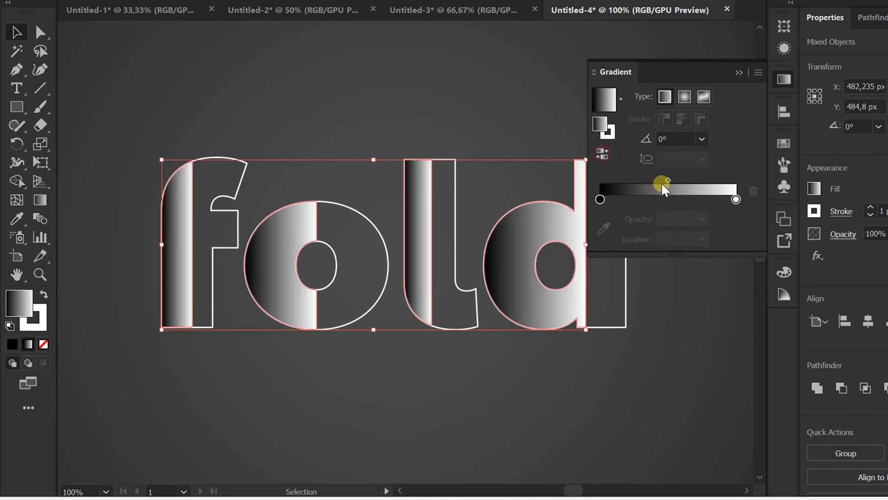
pyautogui.moveTo(665, 182); pyautogui.dragTo(615, 182)
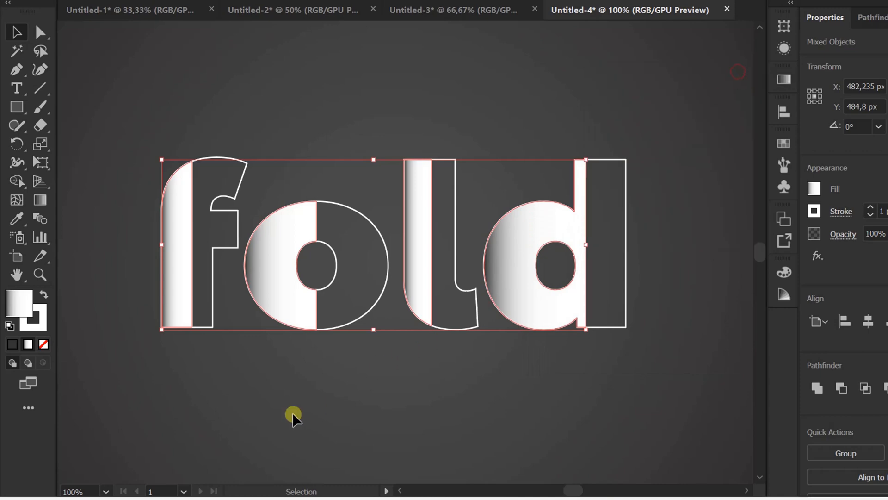
# Eyedropper the gradient onto the right halves and remove all strokes.
pyautogui.click(229, 179)
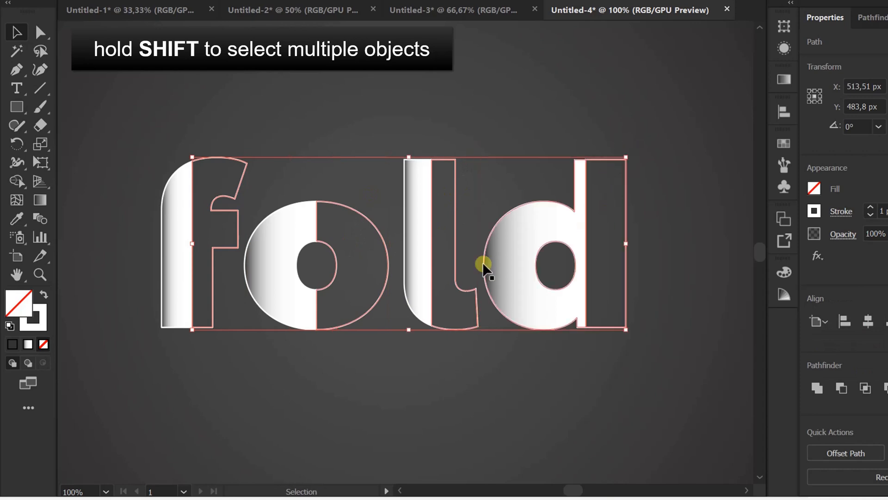
pyautogui.click(17, 218)
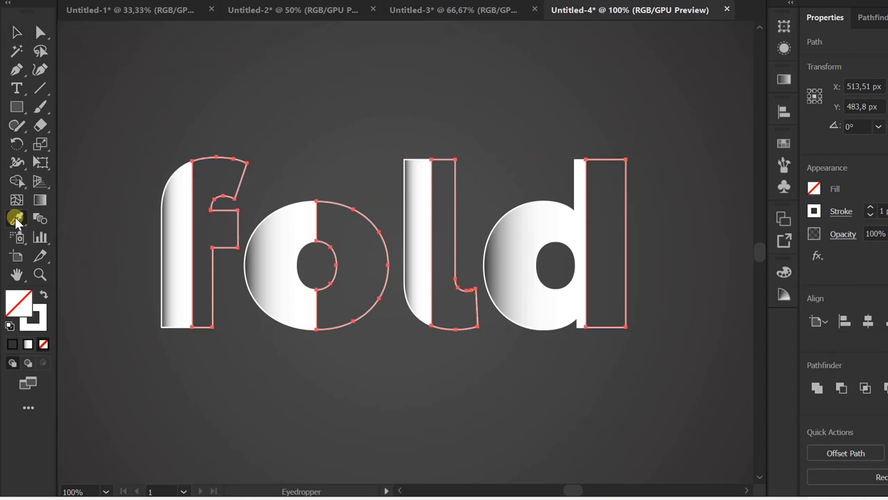
pyautogui.click(271, 389)
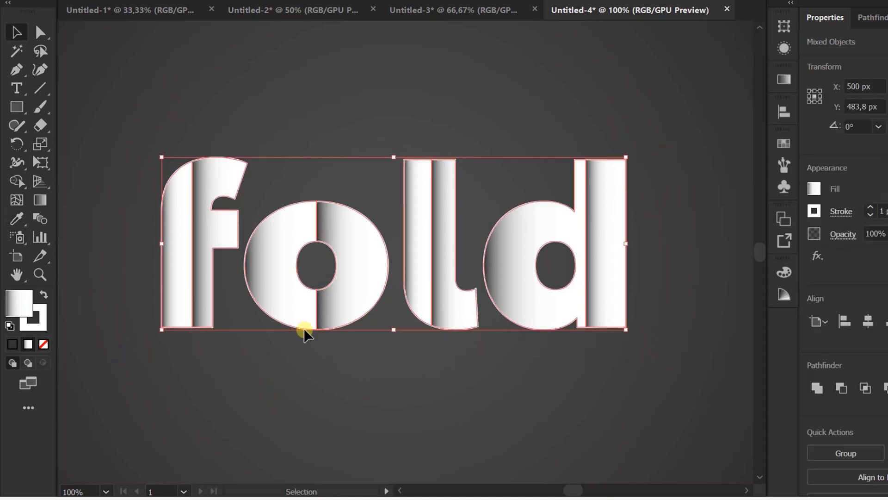
pyautogui.click(814, 189)
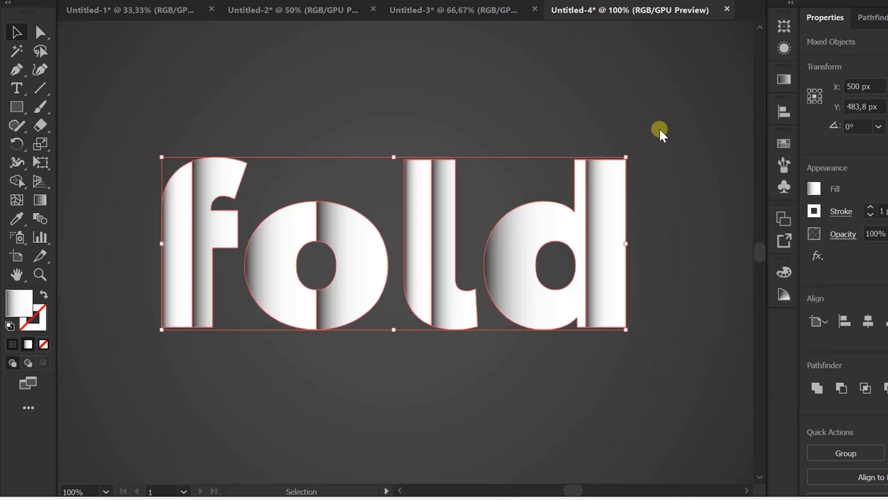
pyautogui.click(419, 376)
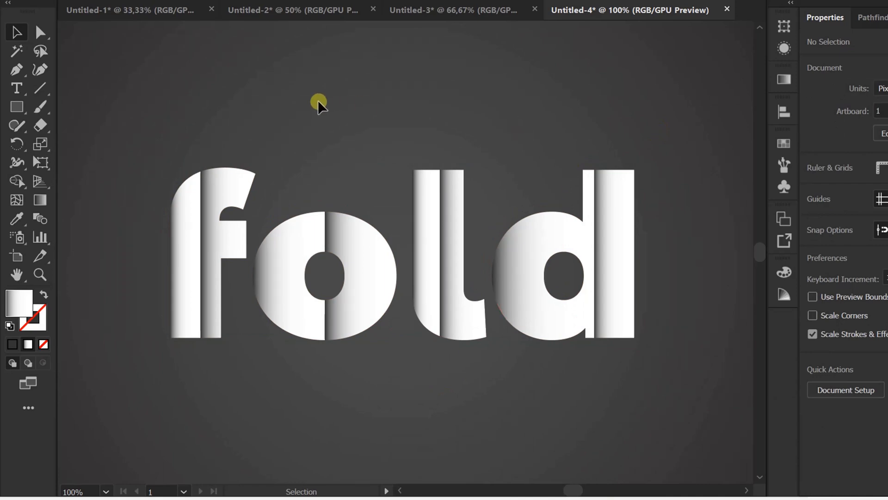
pyautogui.click(226, 252)
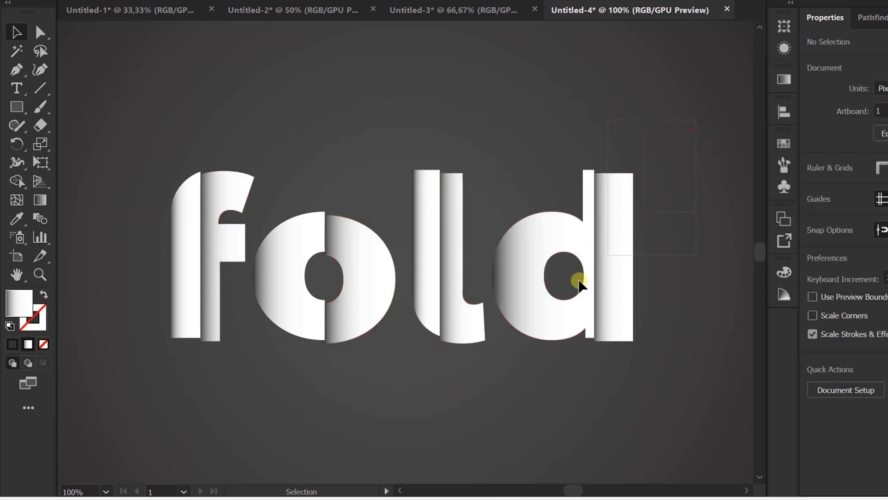
pyautogui.rightClick(579, 282)
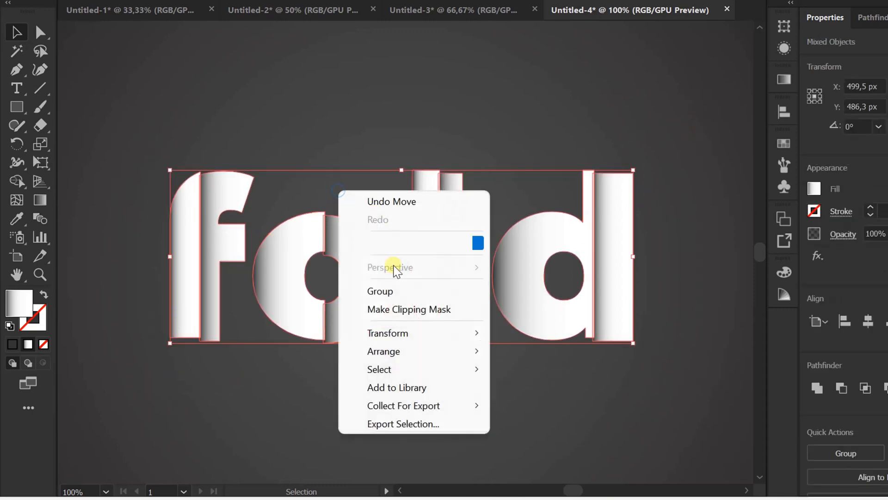
pyautogui.click(387, 395)
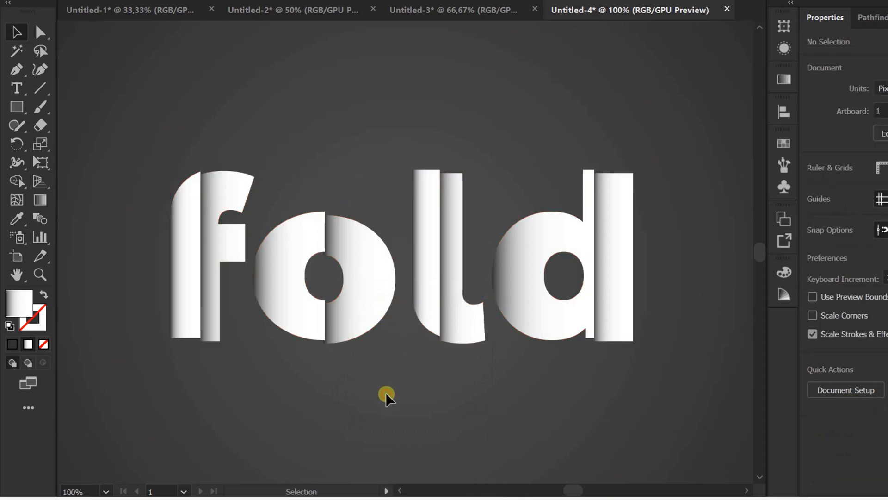